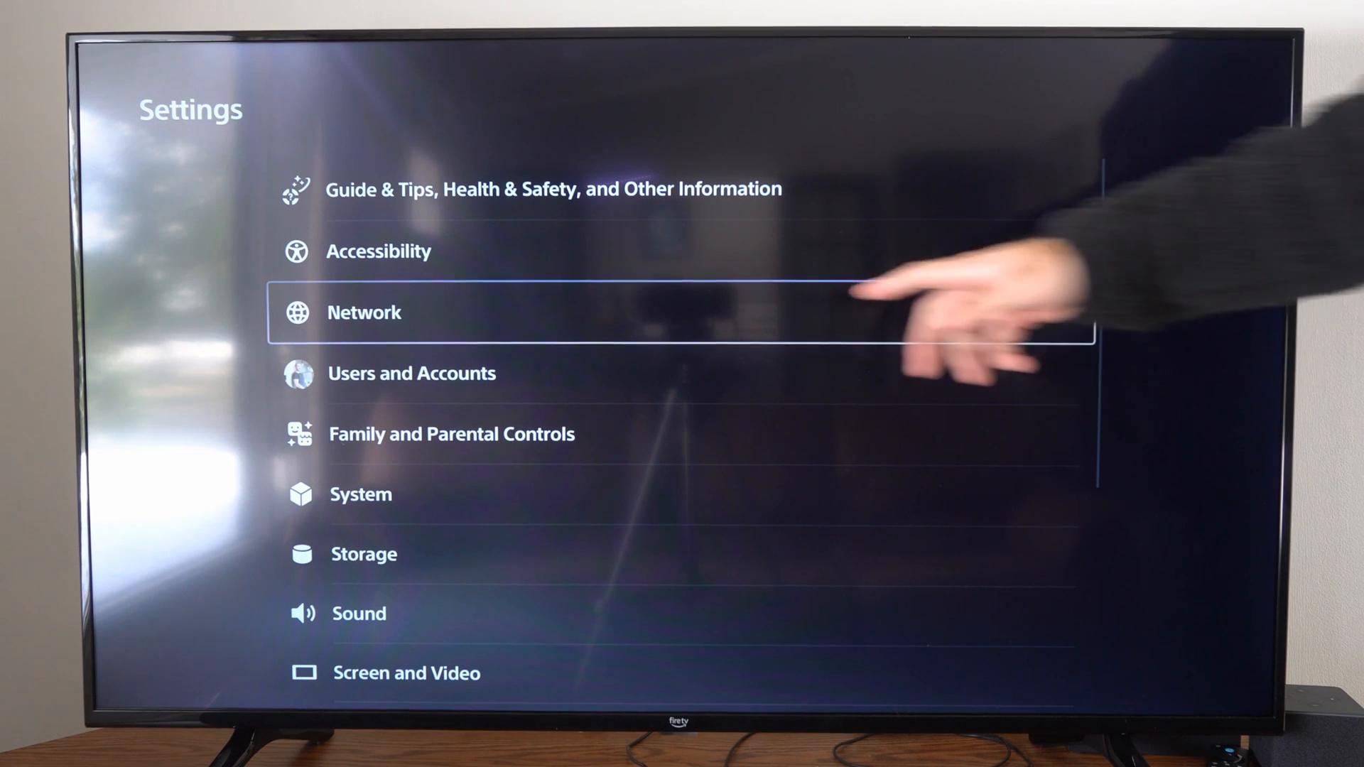
Go into Network settings with internet connection turned on
left_click(364, 312)
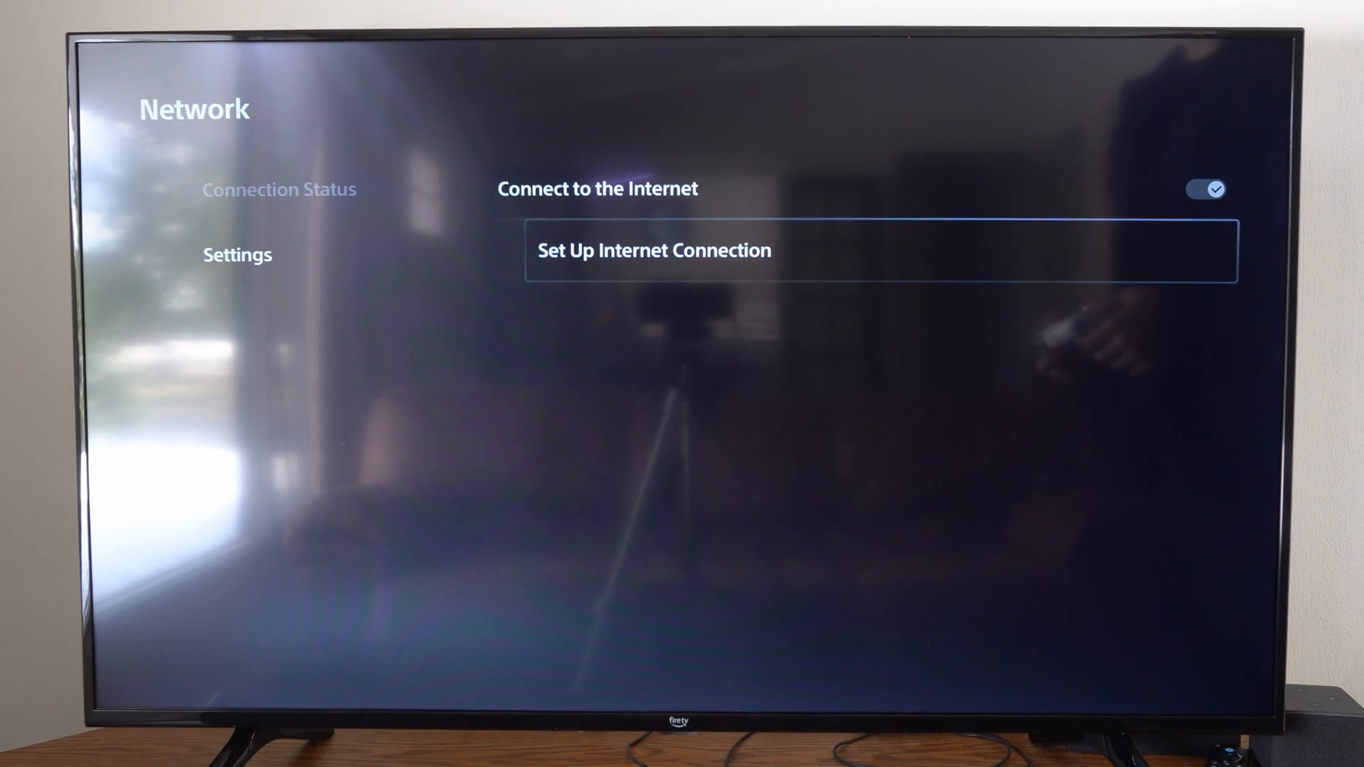
Enter Set Up Internet Connection, listing wired LAN and nearby Wi-Fi networks
left_click(655, 250)
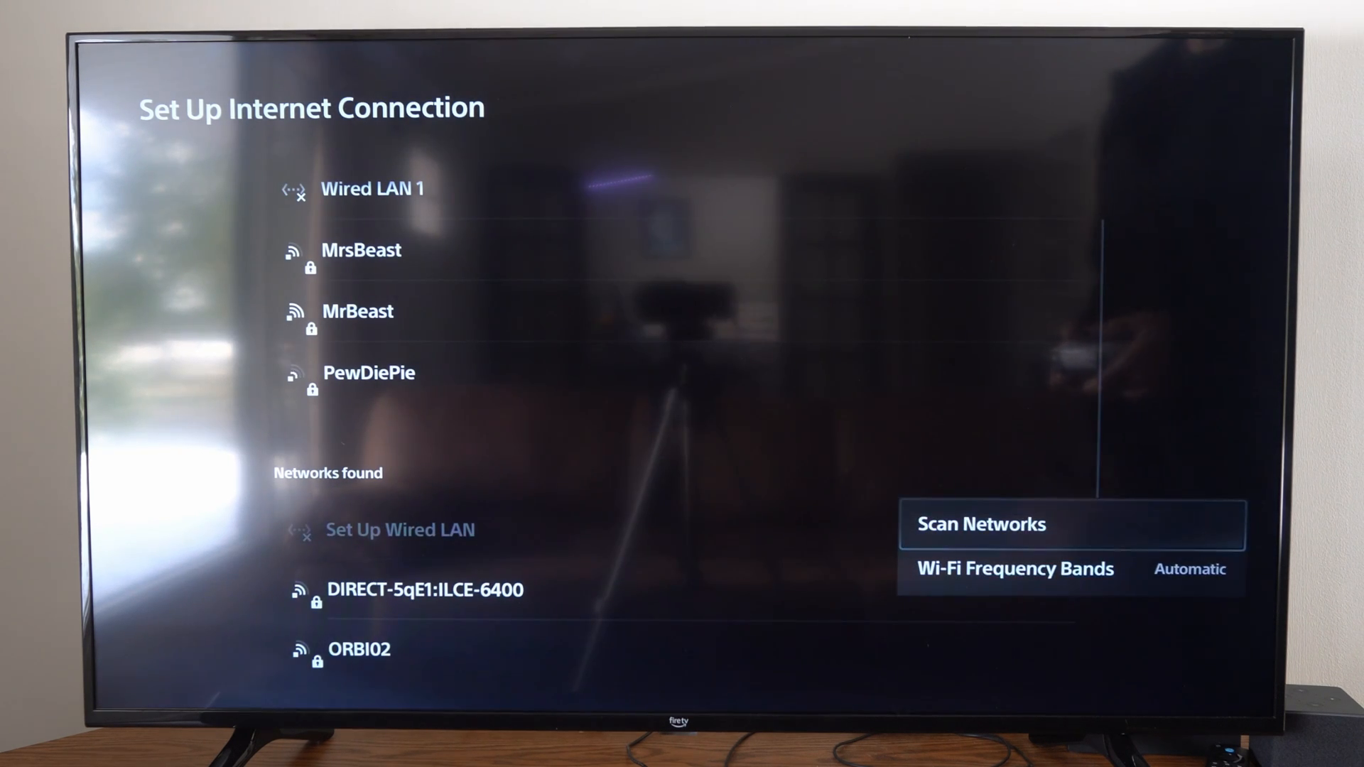
Change Wi-Fi Frequency Bands from Automatic to 5 GHz
key("Down")
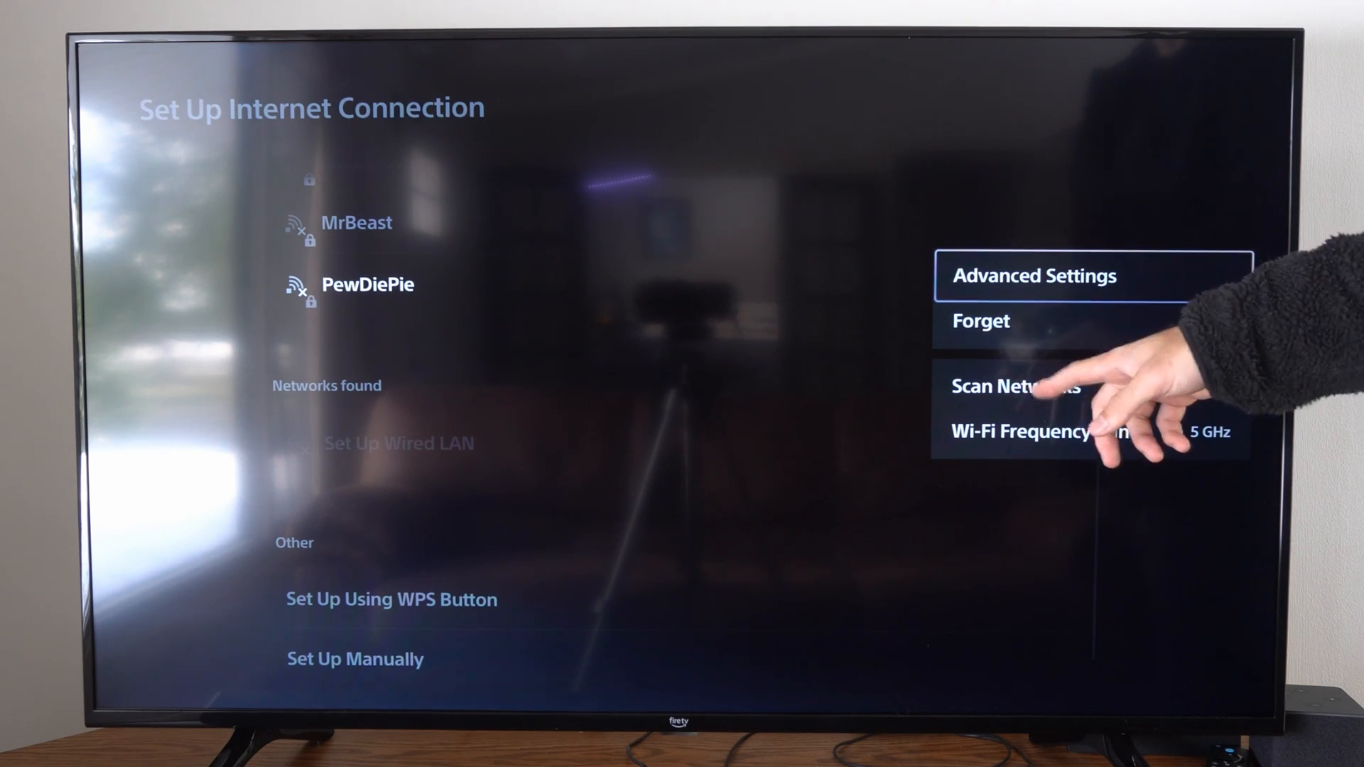
Return to Networks found, now showing only ORBI02 on 5 GHz beside wired LAN
left_click(1016, 386)
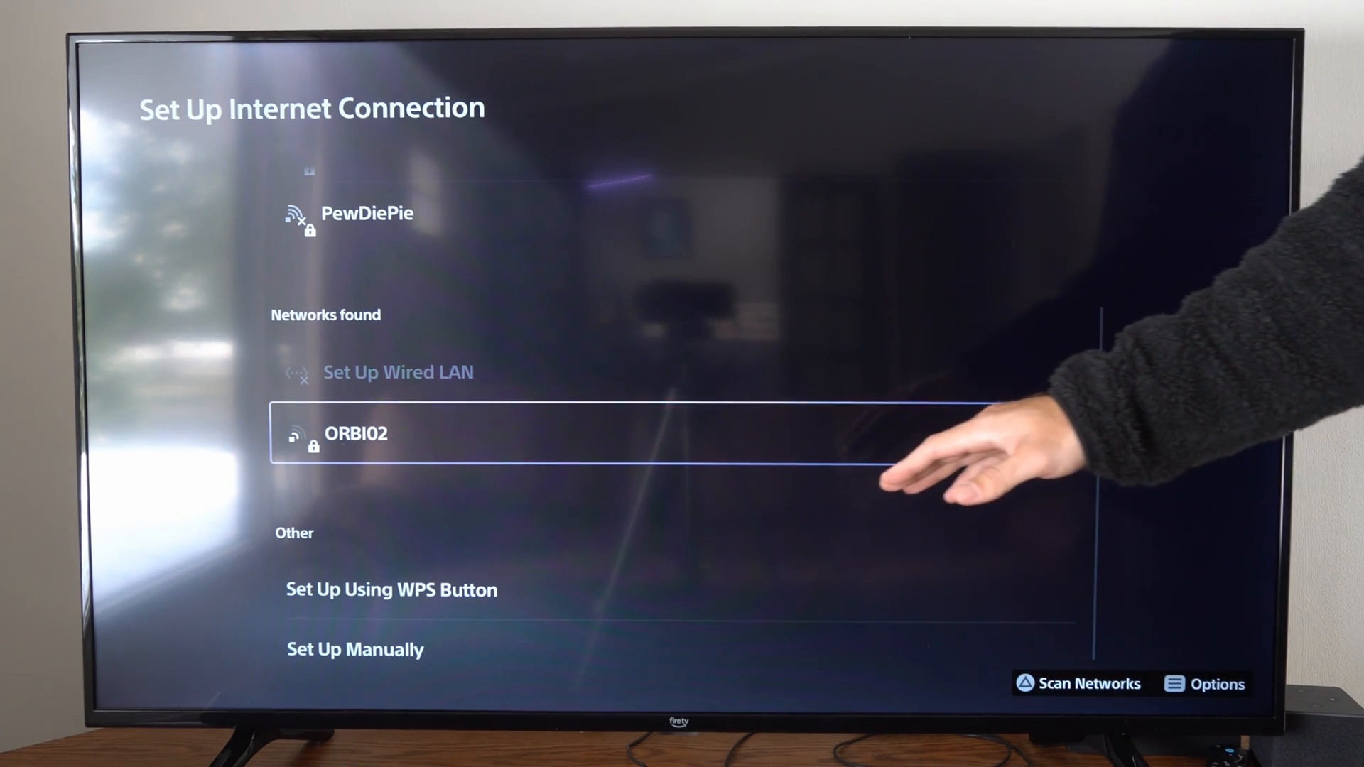
key("Up")
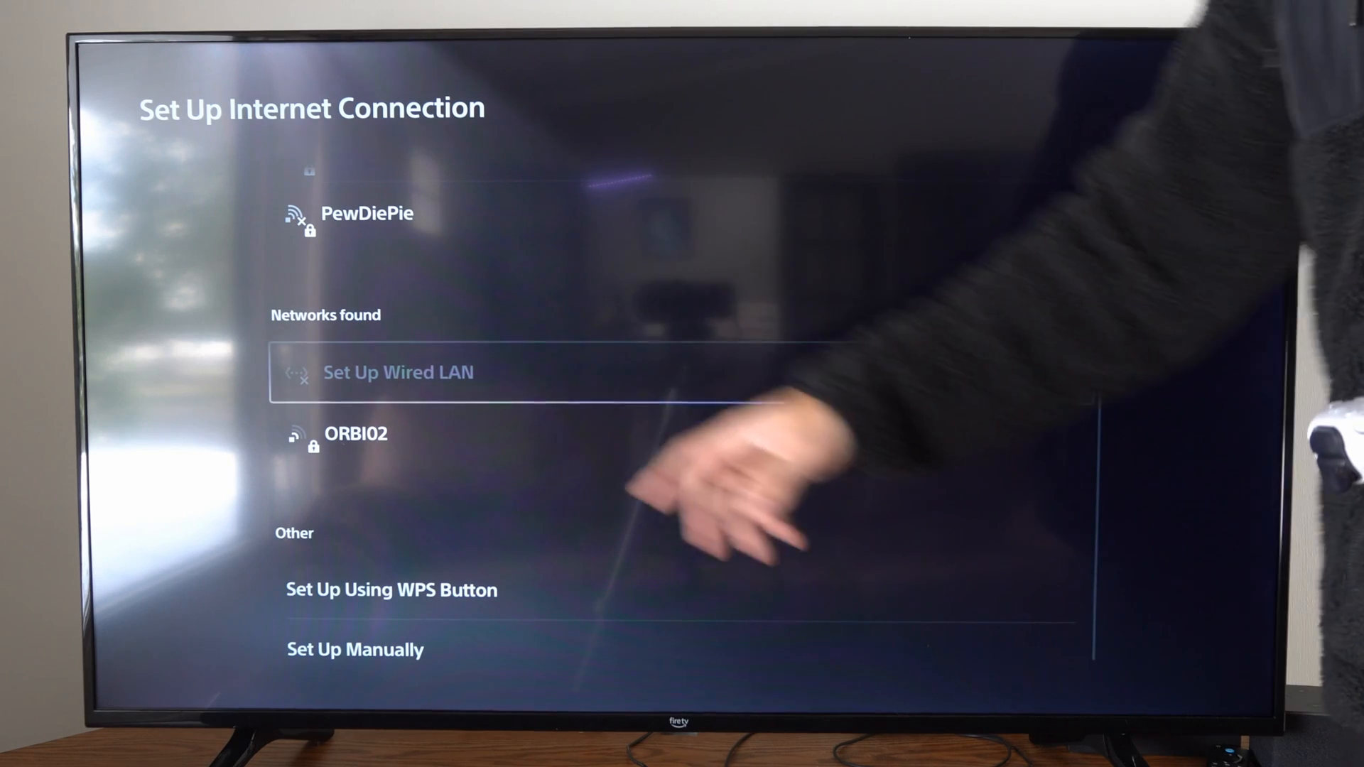